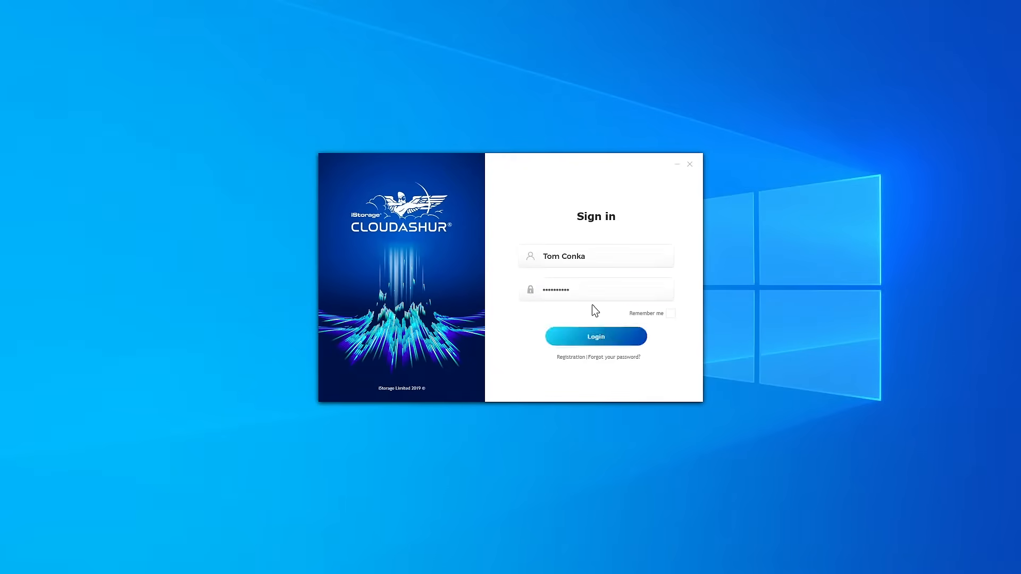
Step: Log in to the cloudAshur client using the credentials already entered
left_click(595, 336)
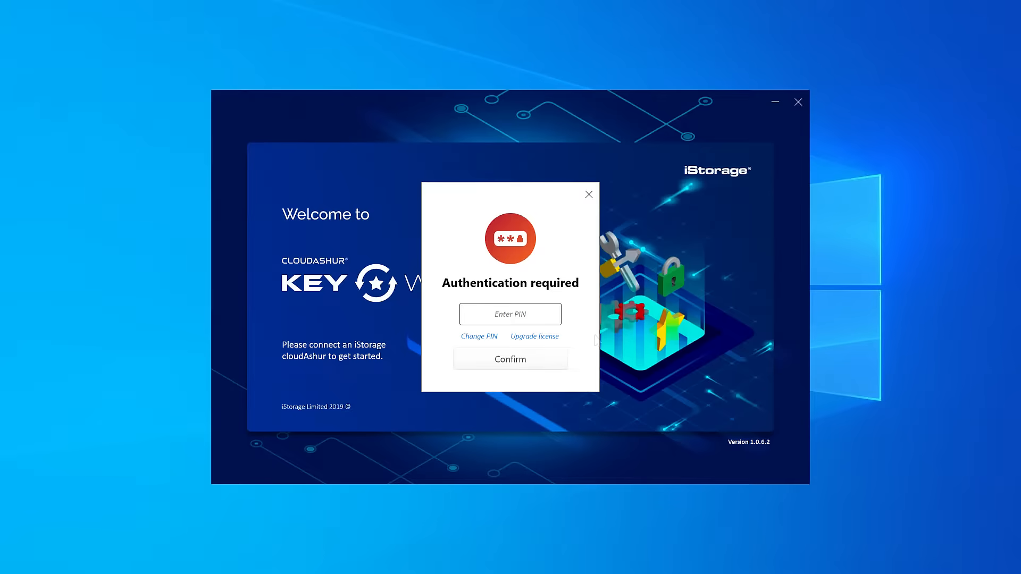
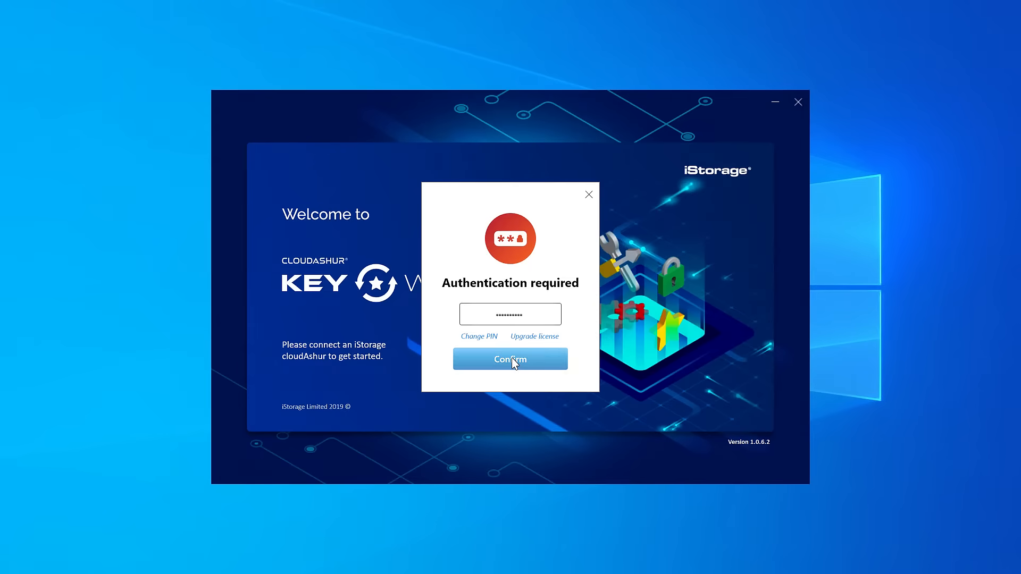
left_click(510, 359)
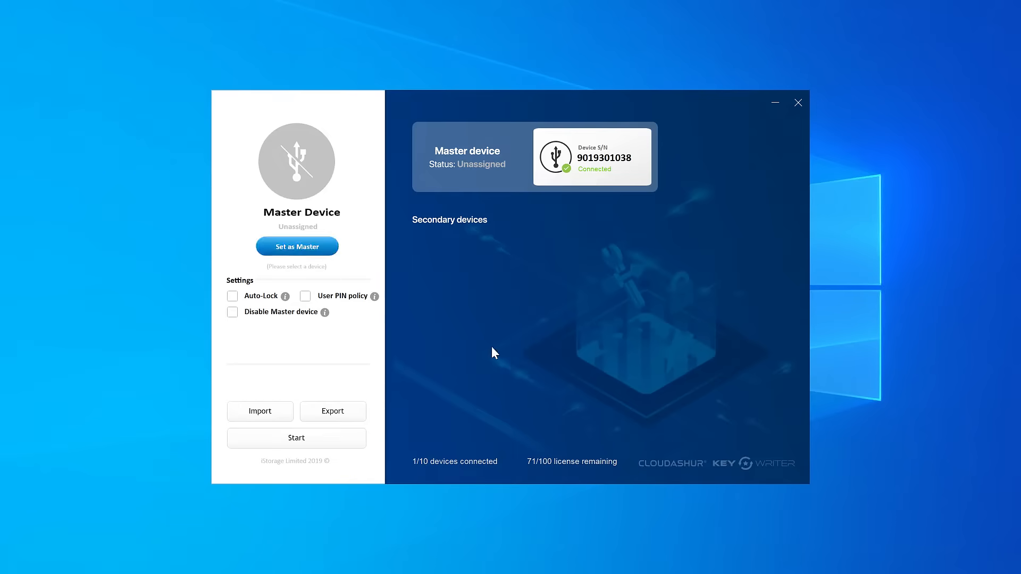
left_click(297, 246)
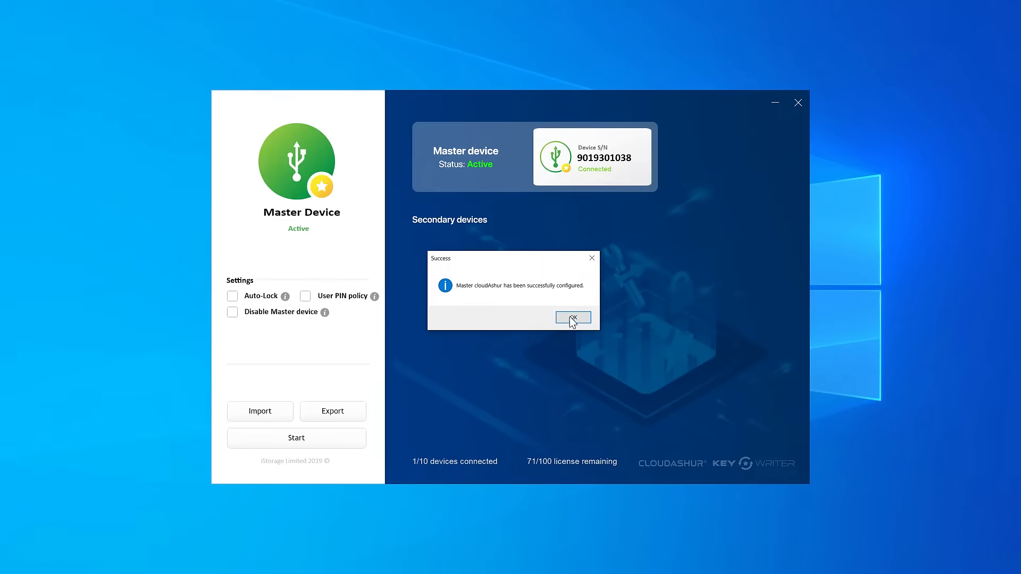
left_click(571, 318)
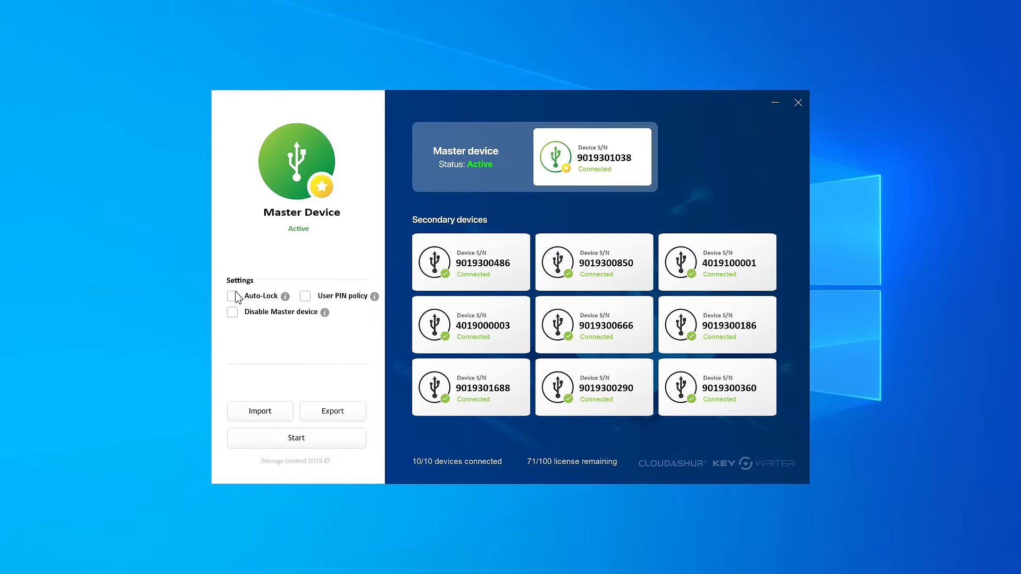
left_click(231, 296)
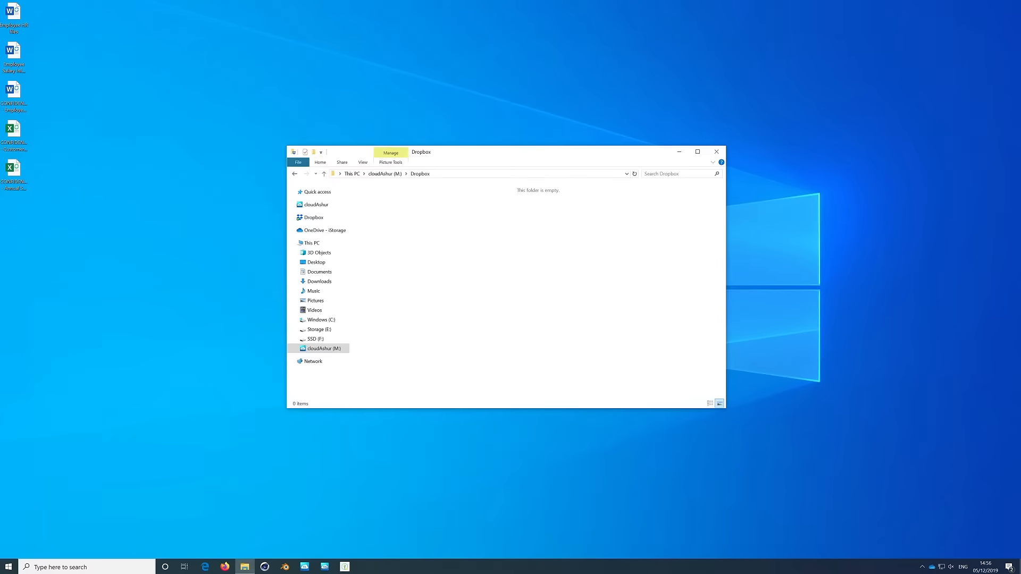
mouse_move(23, 209)
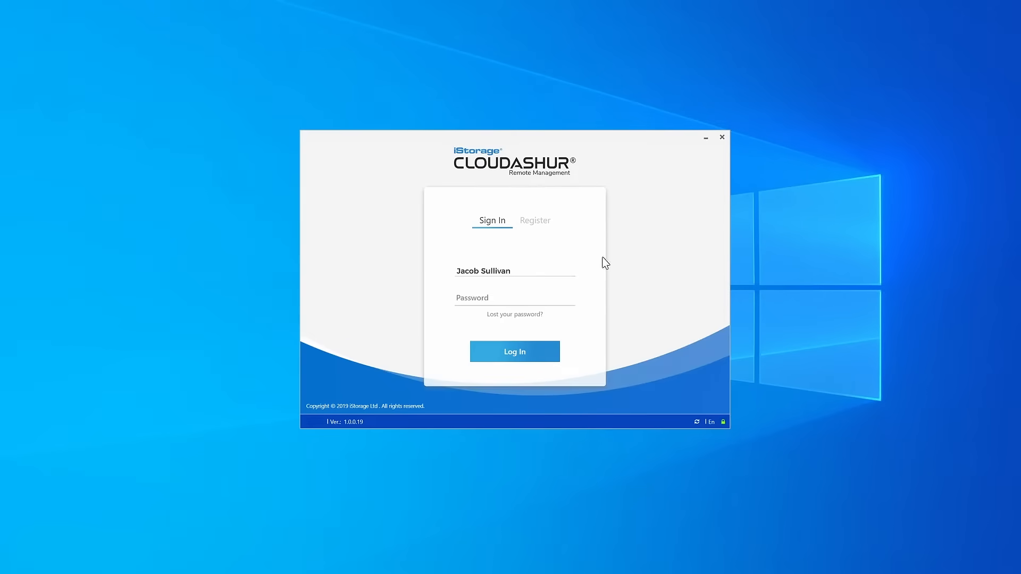
Step: Log in, review online devices and one device's map location, then open user Restrictions settings
left_click(514, 351)
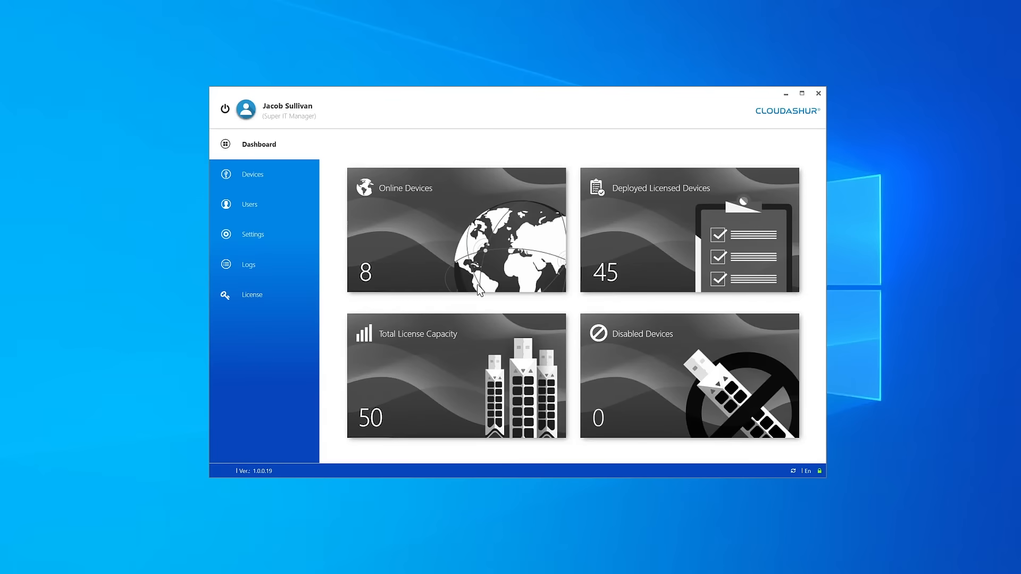
left_click(456, 229)
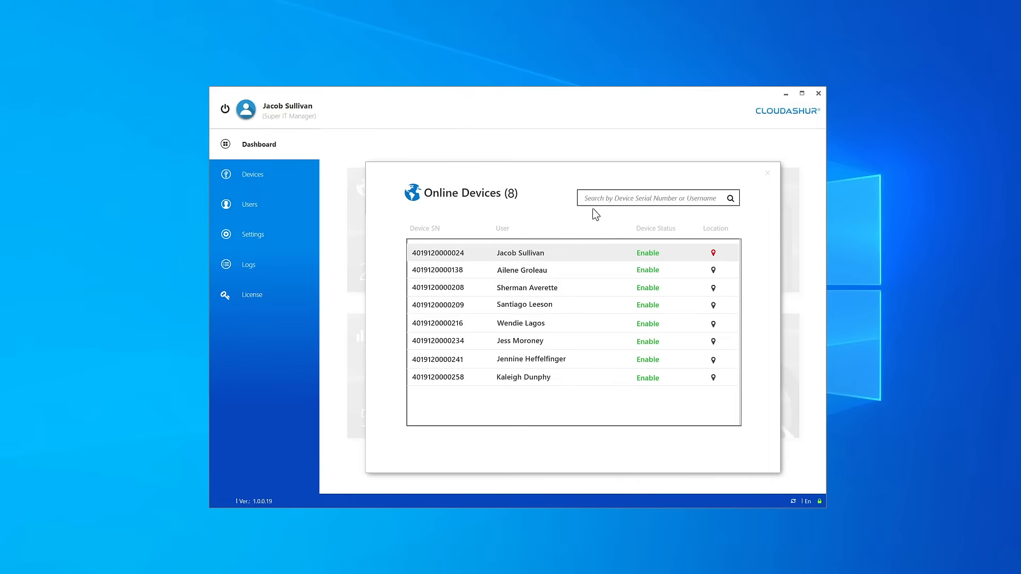
left_click(713, 252)
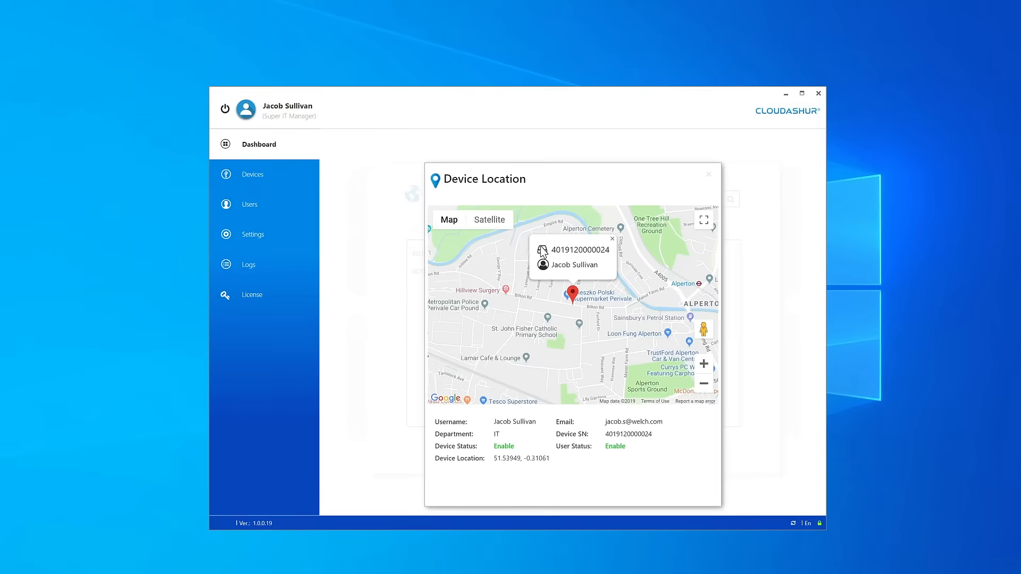
left_click(250, 204)
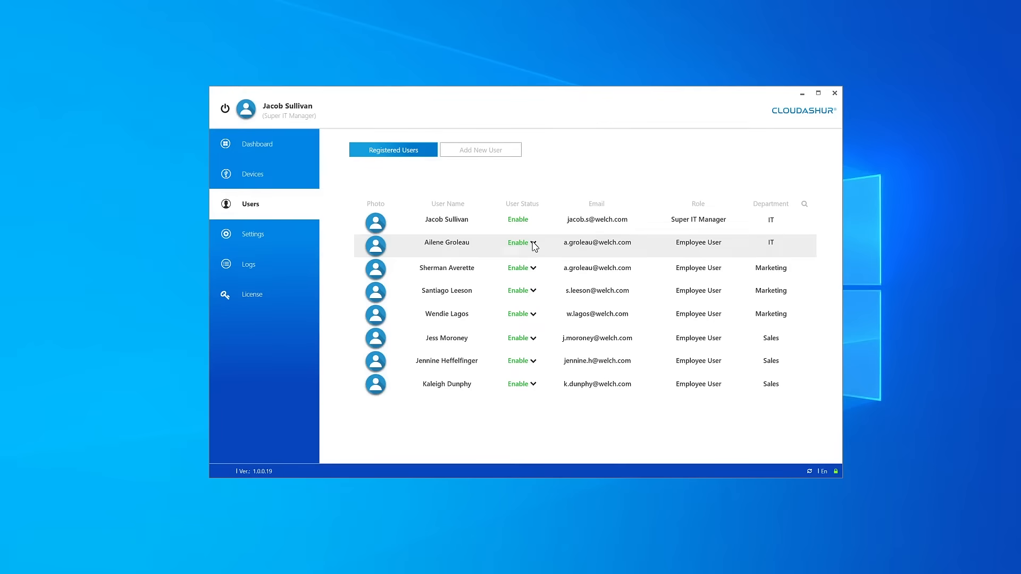
left_click(532, 243)
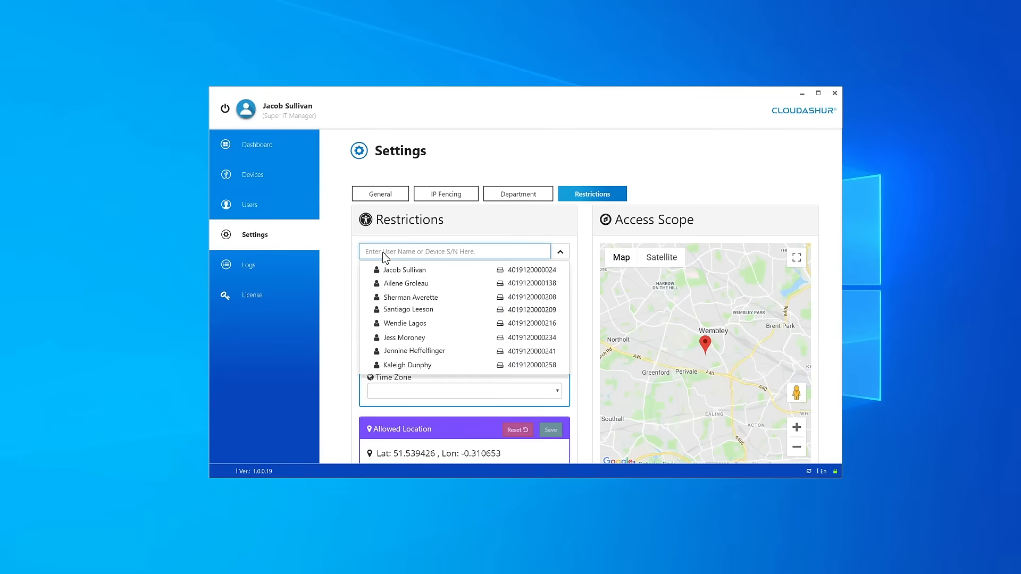
left_click(407, 284)
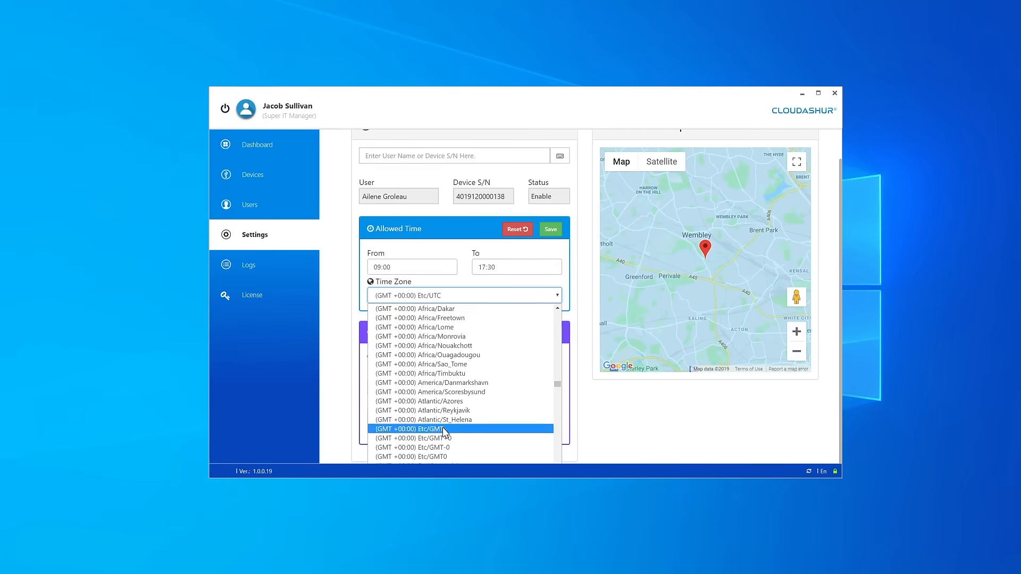
left_click(549, 228)
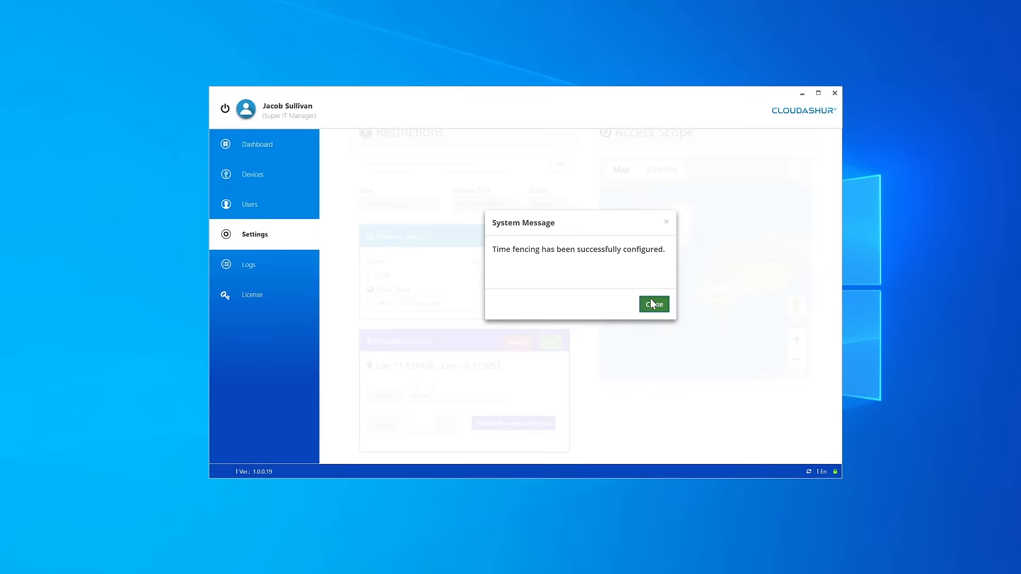
left_click(653, 304)
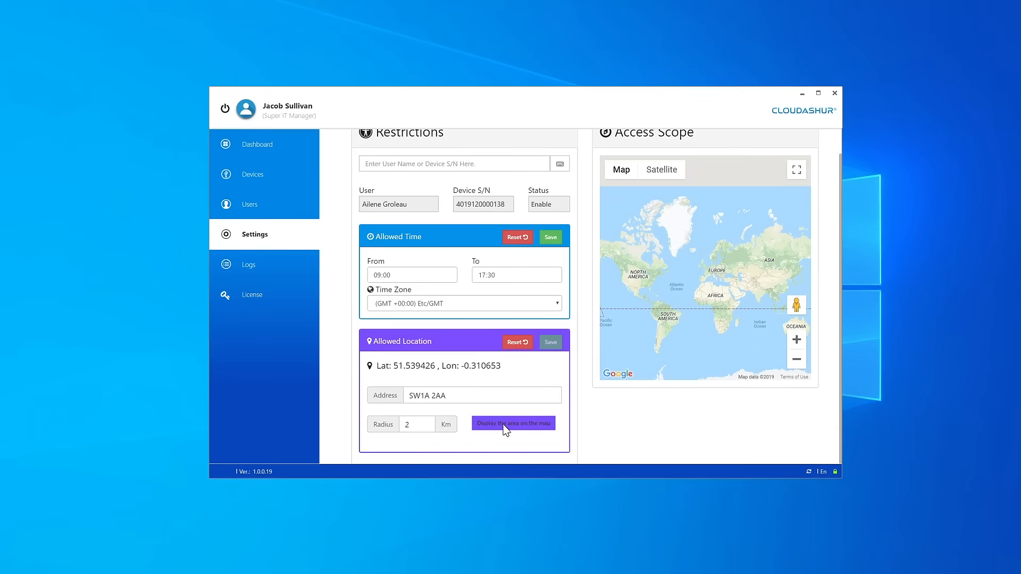
left_click(513, 423)
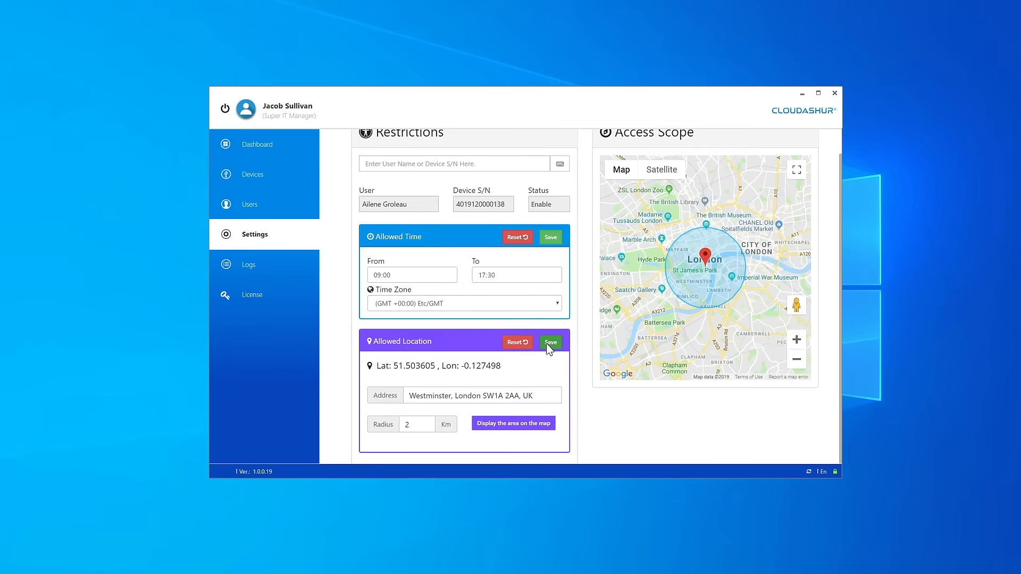
left_click(551, 342)
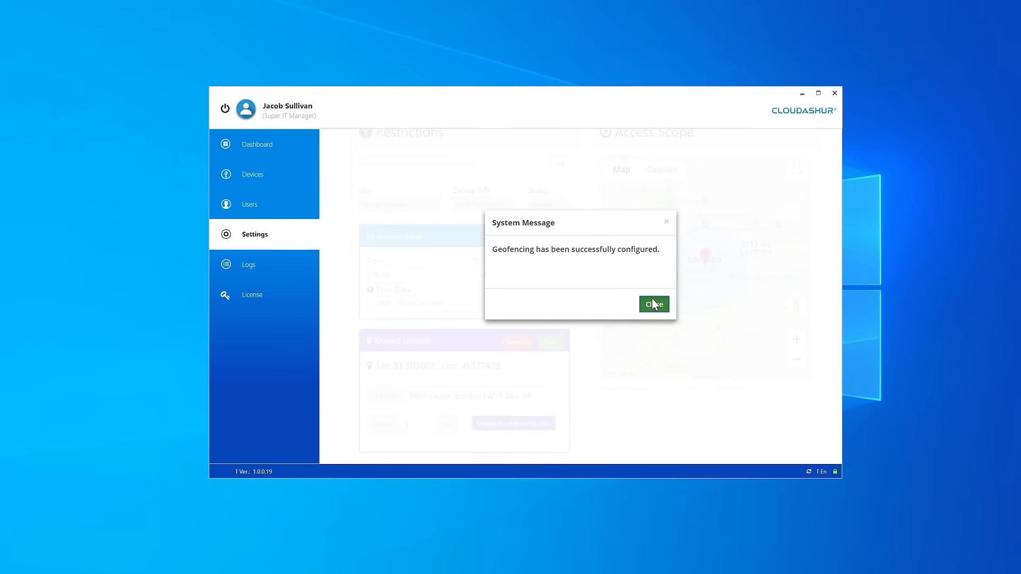